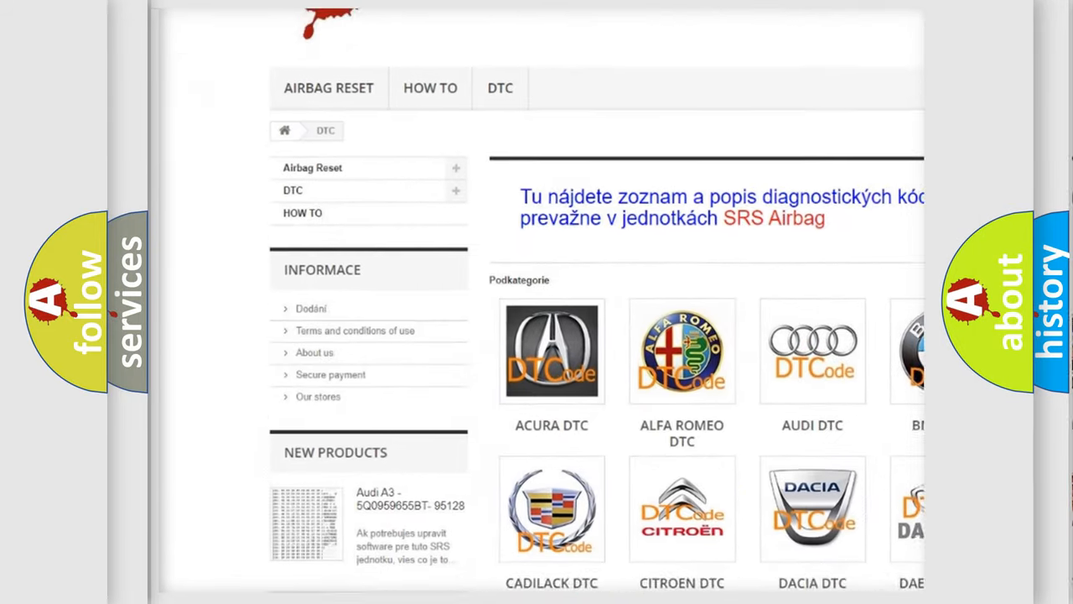
scroll("down", 3)
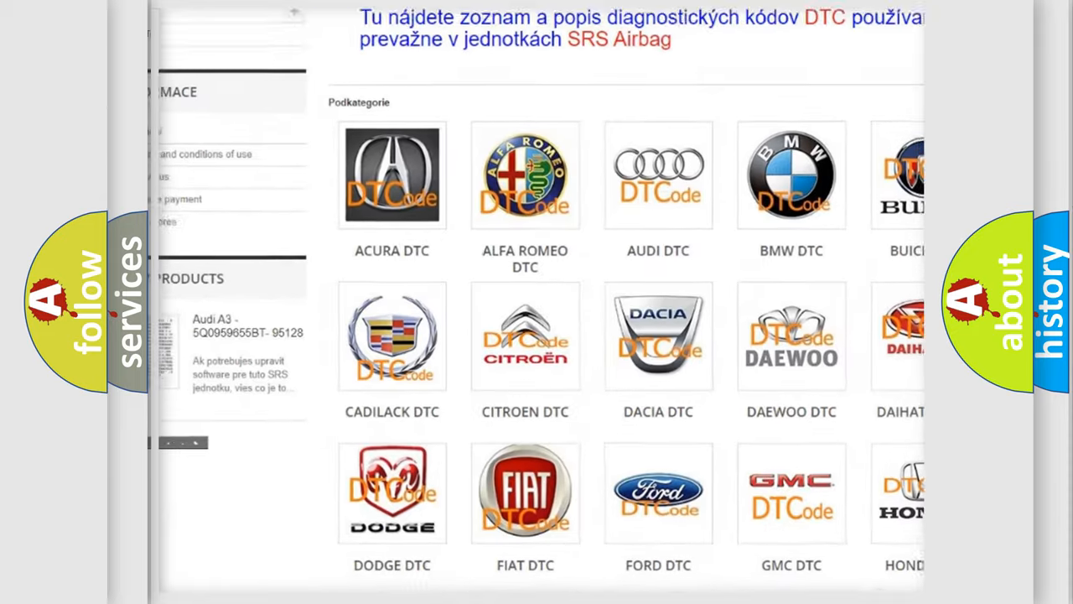
scroll("down", 3)
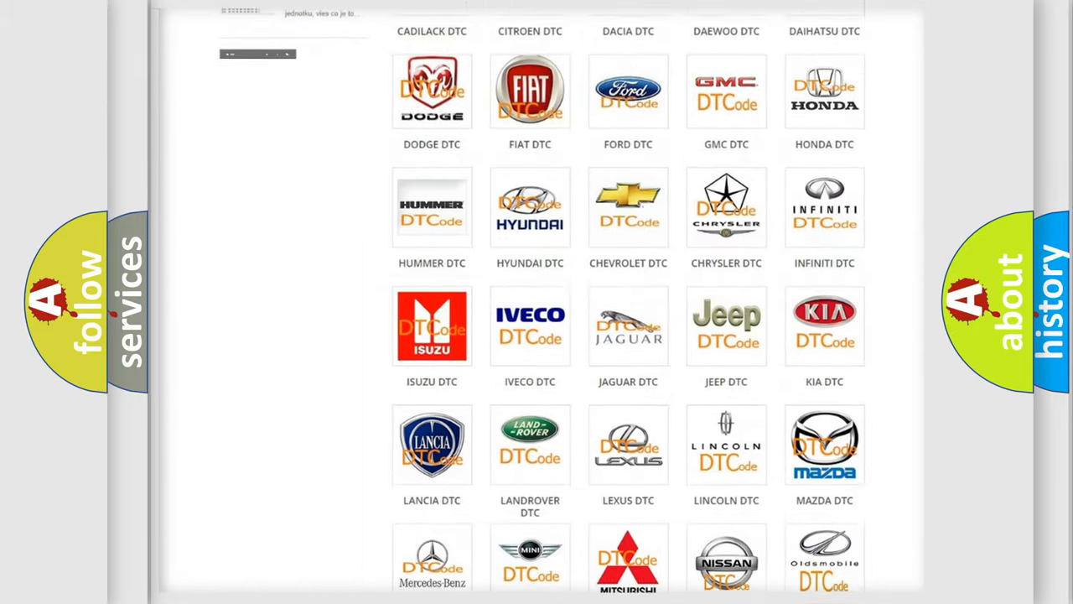
scroll("down", 3)
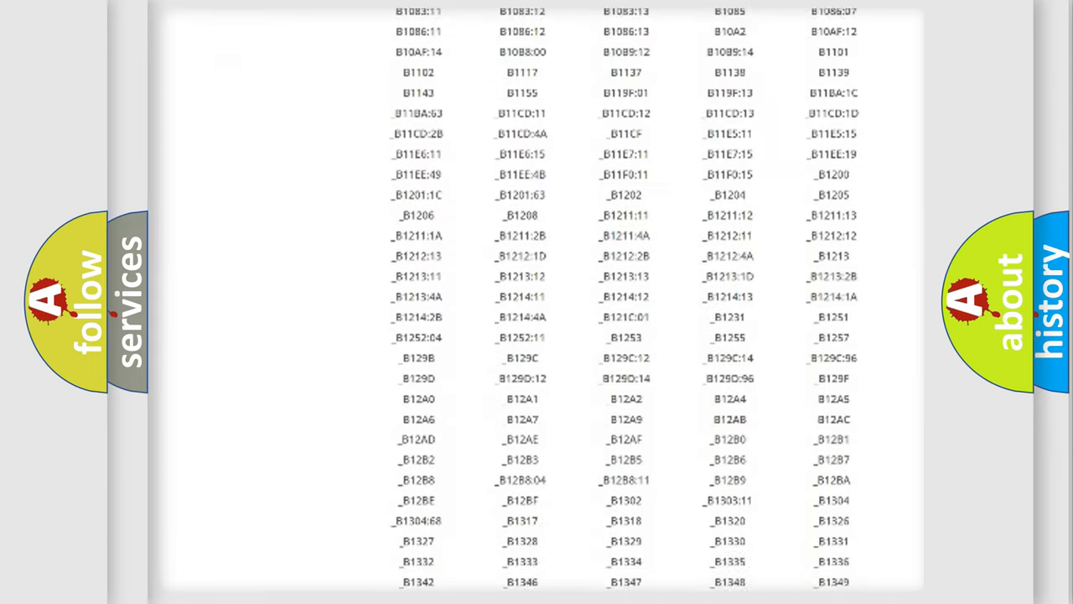
scroll("down", 3)
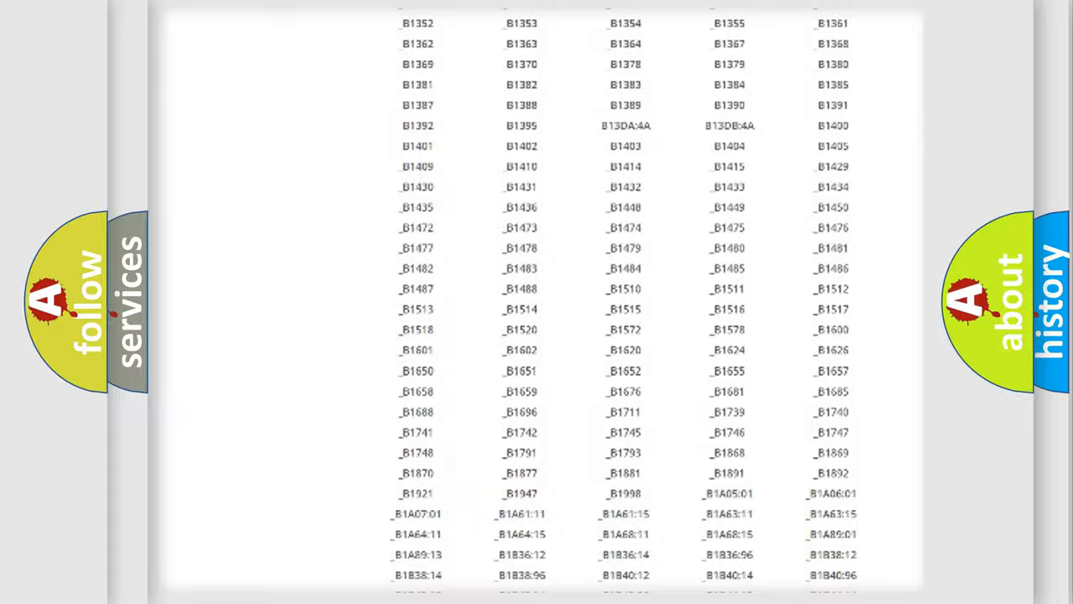